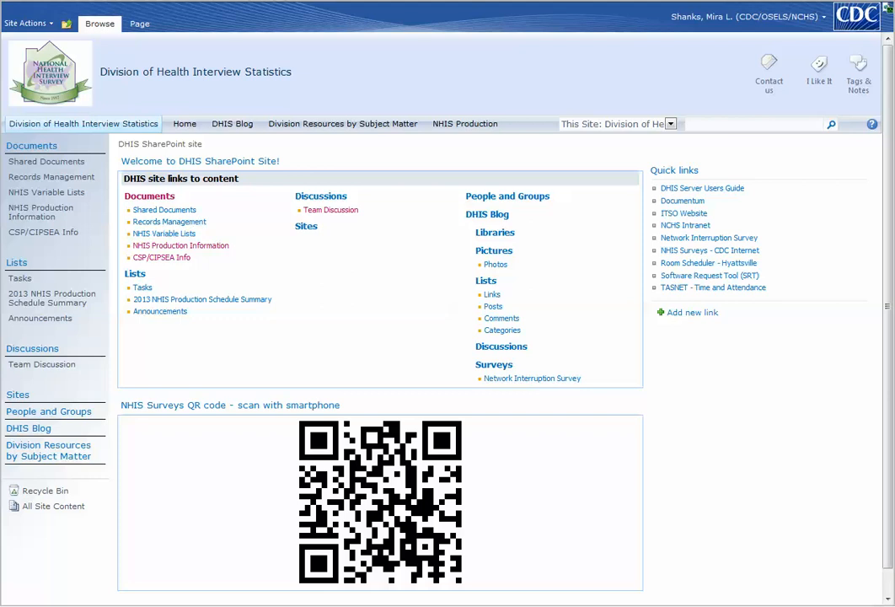
mouse_move(96, 94)
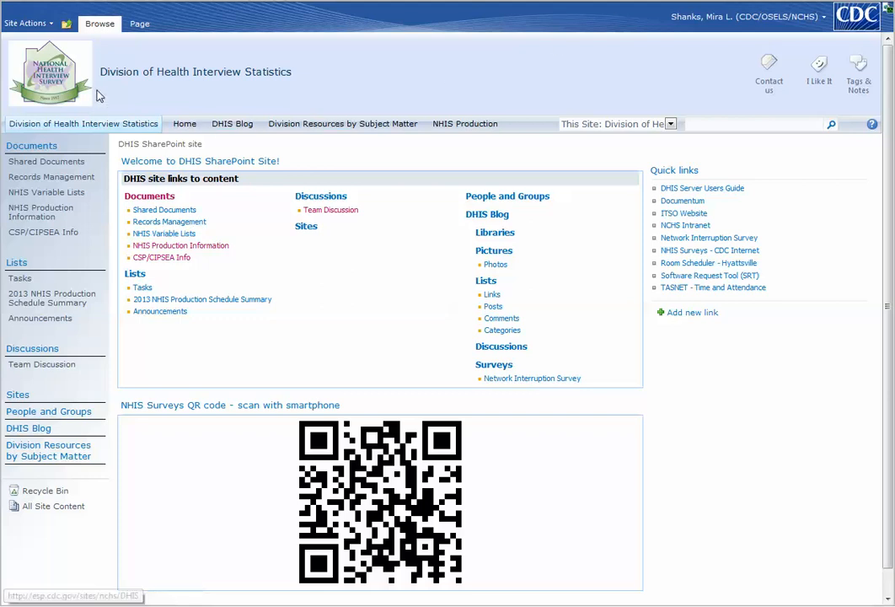
mouse_move(131, 114)
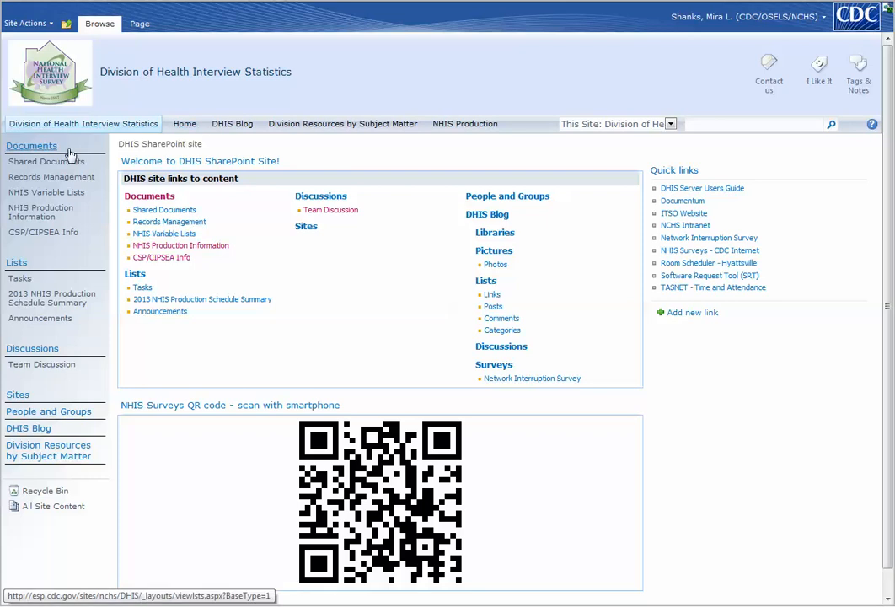
mouse_move(41, 212)
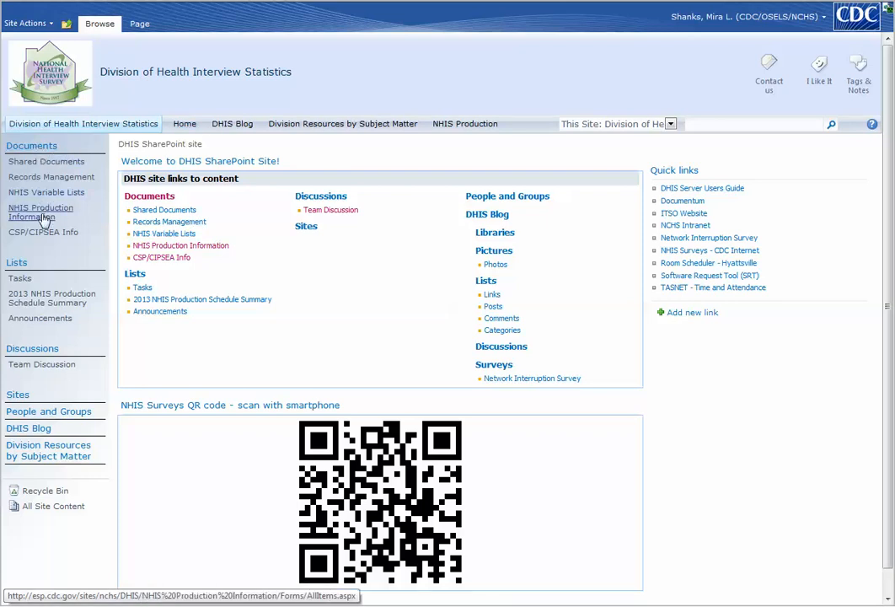
mouse_move(42, 236)
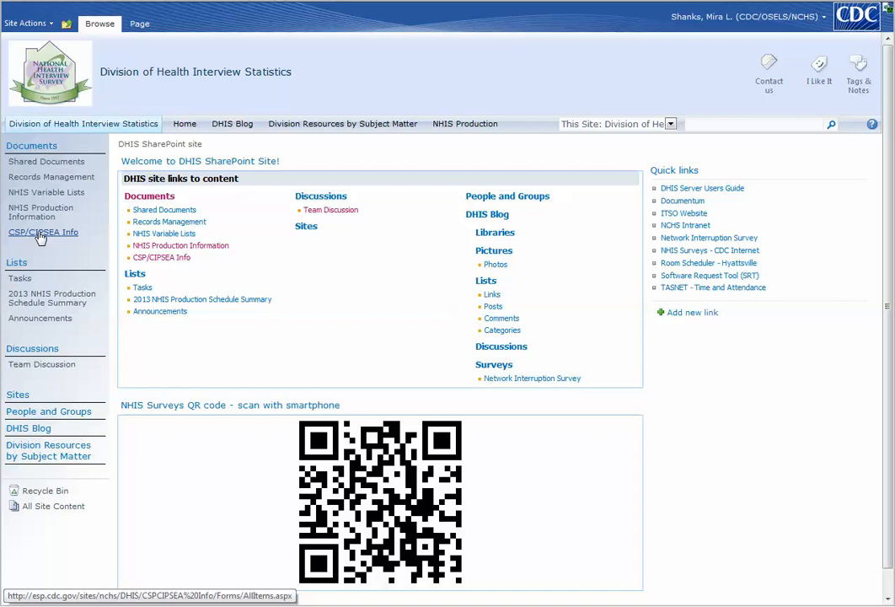
Step: Open the CSP/CIPSEA Info document library from the Quick Launch
left_click(44, 233)
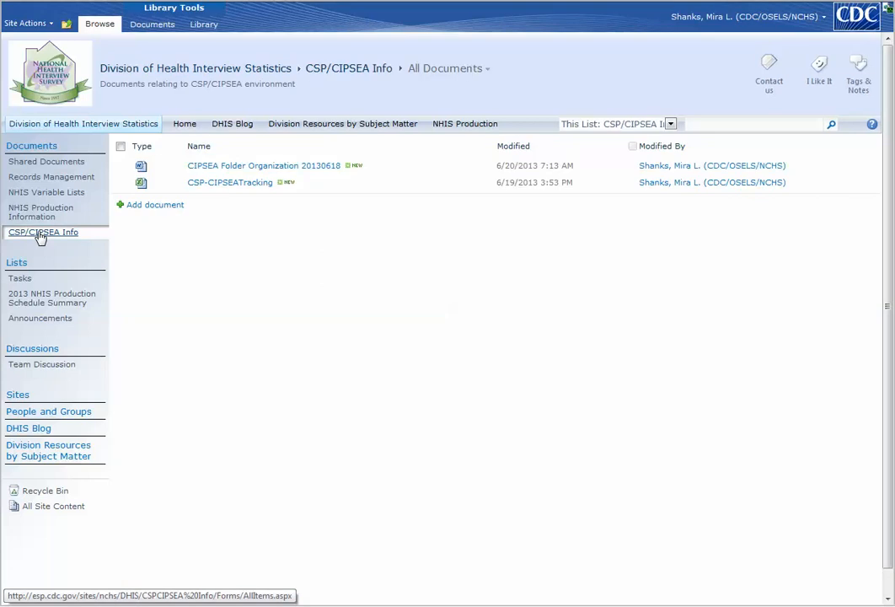
mouse_move(314, 223)
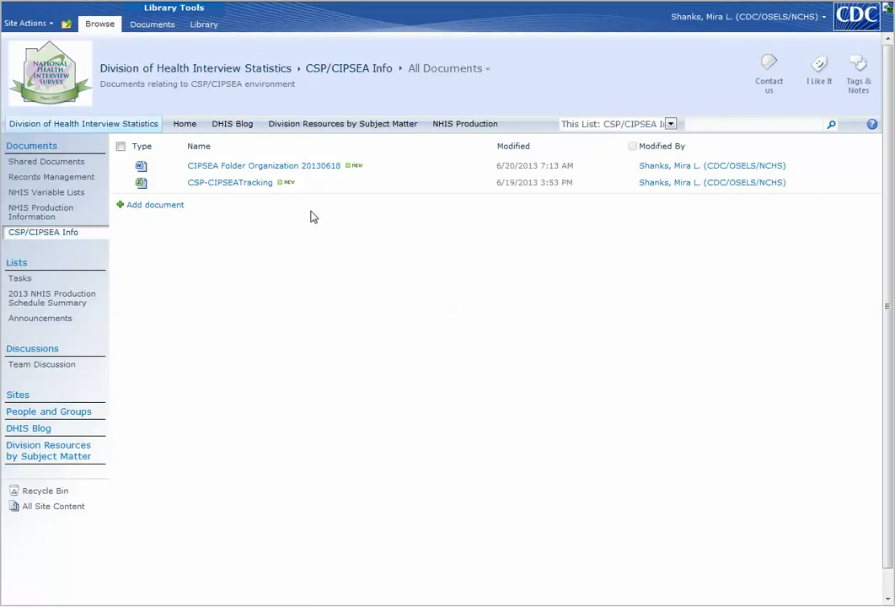
mouse_move(203, 24)
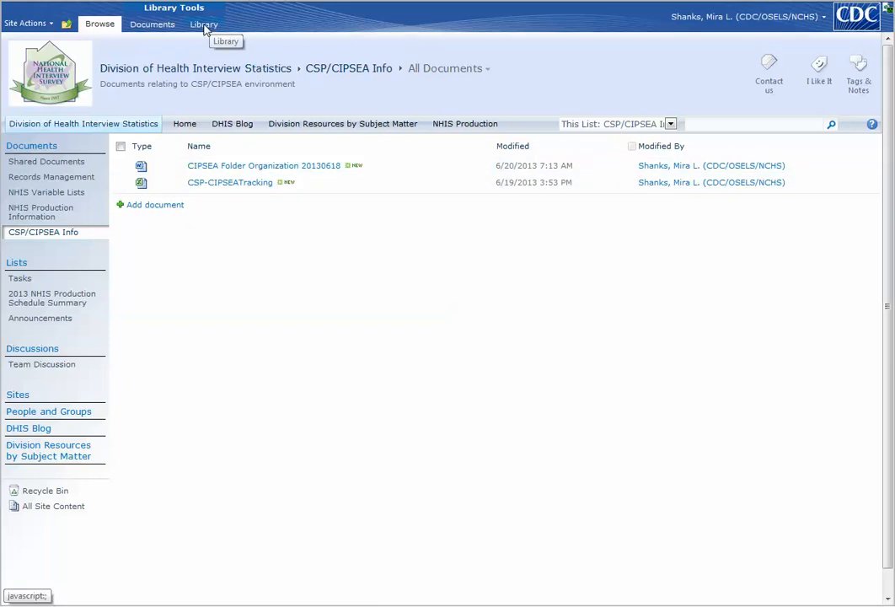
Step: Start an alert on the whole CSP/CIPSEA Info library via the Library ribbon's Alert Me
left_click(204, 24)
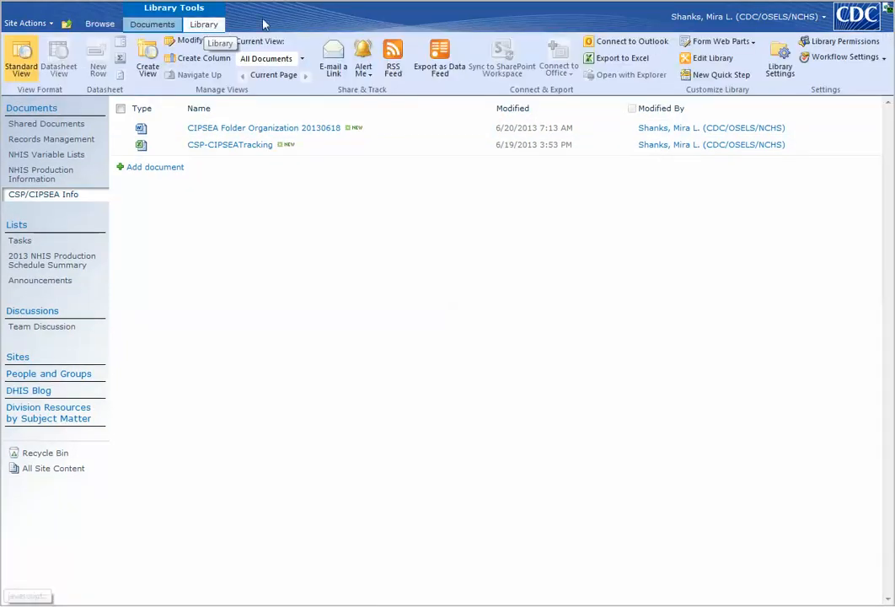
mouse_move(363, 54)
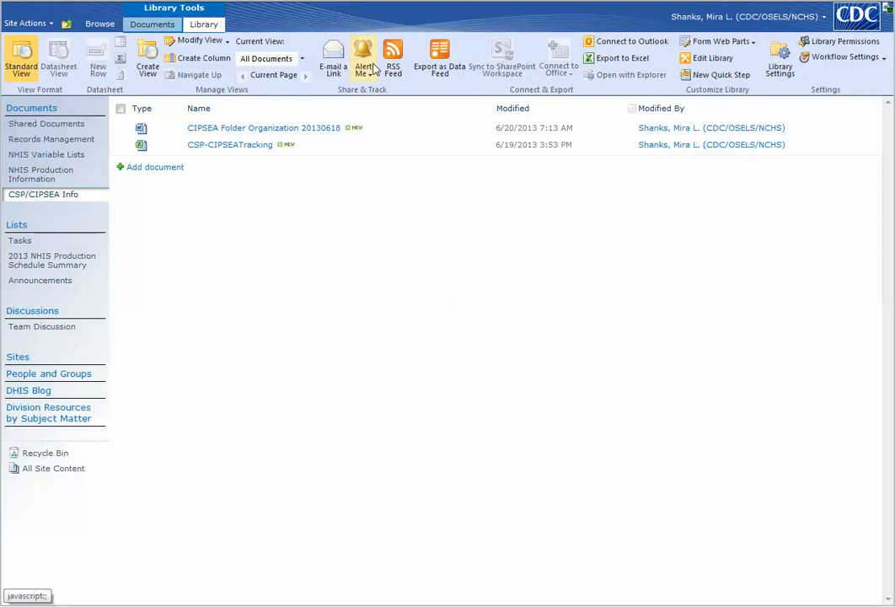
mouse_move(364, 58)
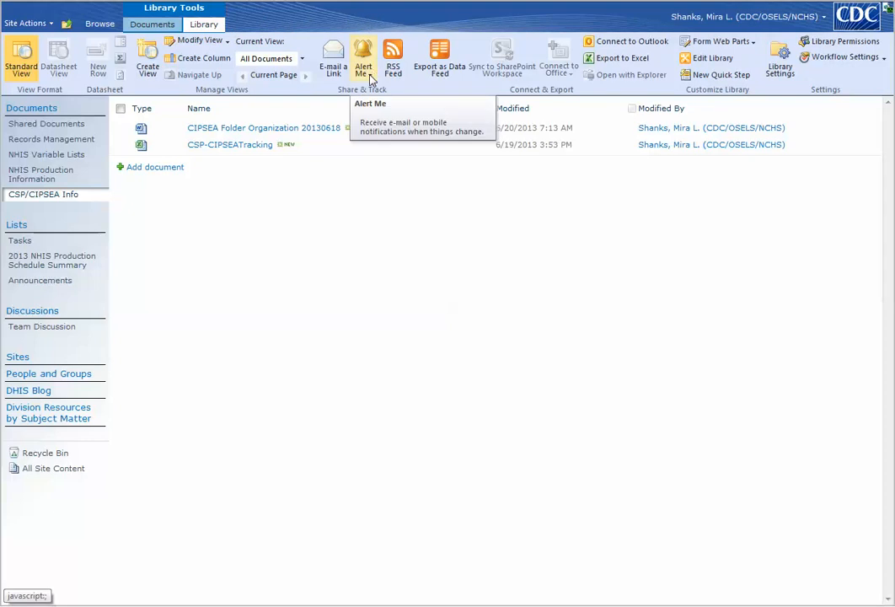
left_click(364, 57)
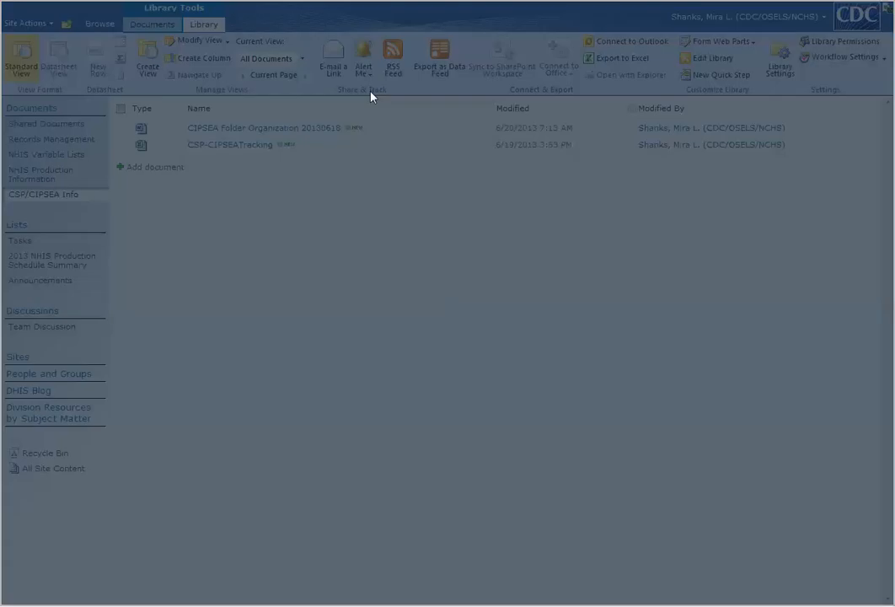
Step: Set a library alert: email delivery, all changes by anyone, sent immediately
left_click(364, 58)
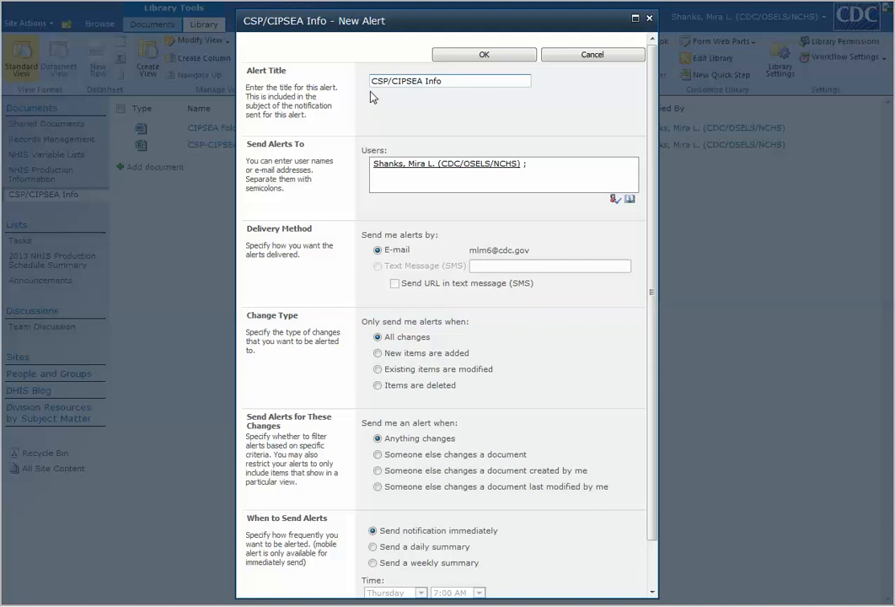
mouse_move(420, 108)
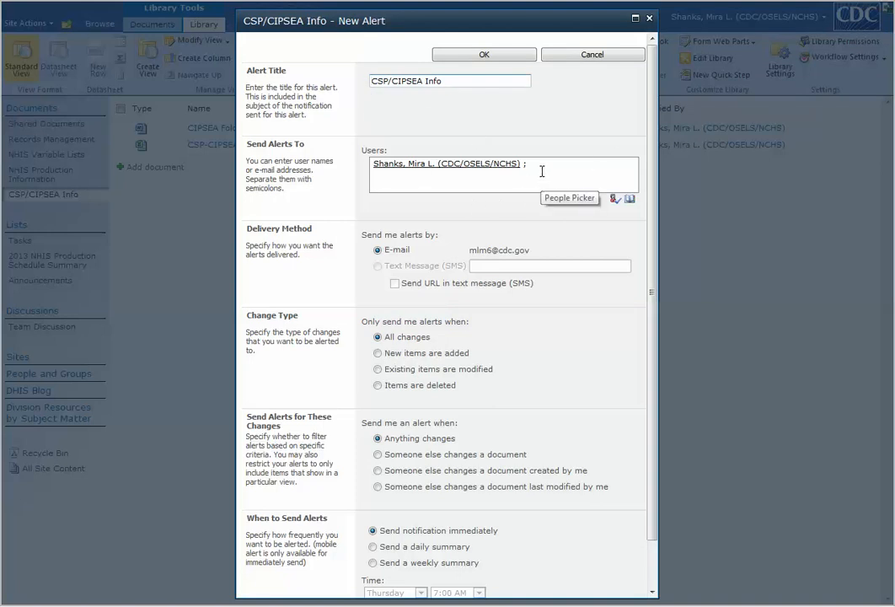
mouse_move(534, 182)
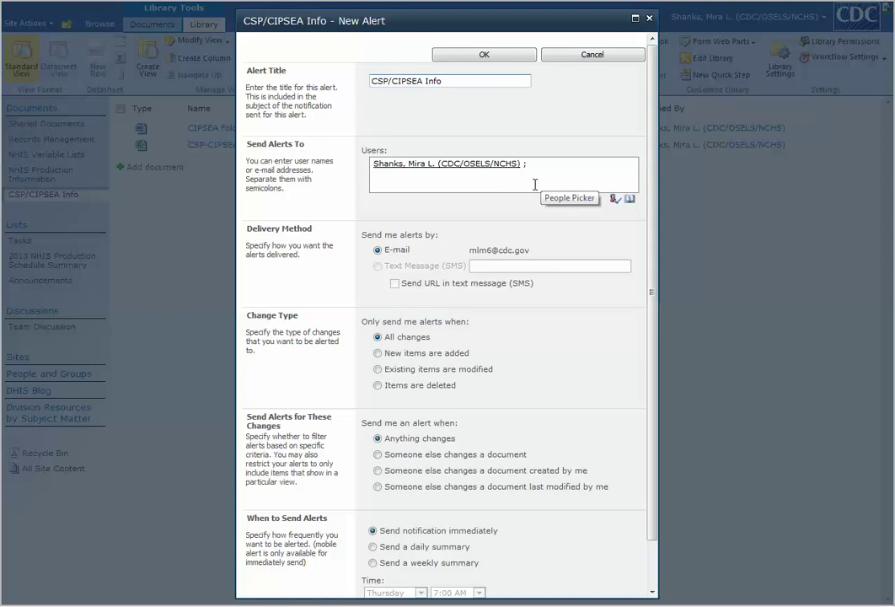
scroll("down", 3)
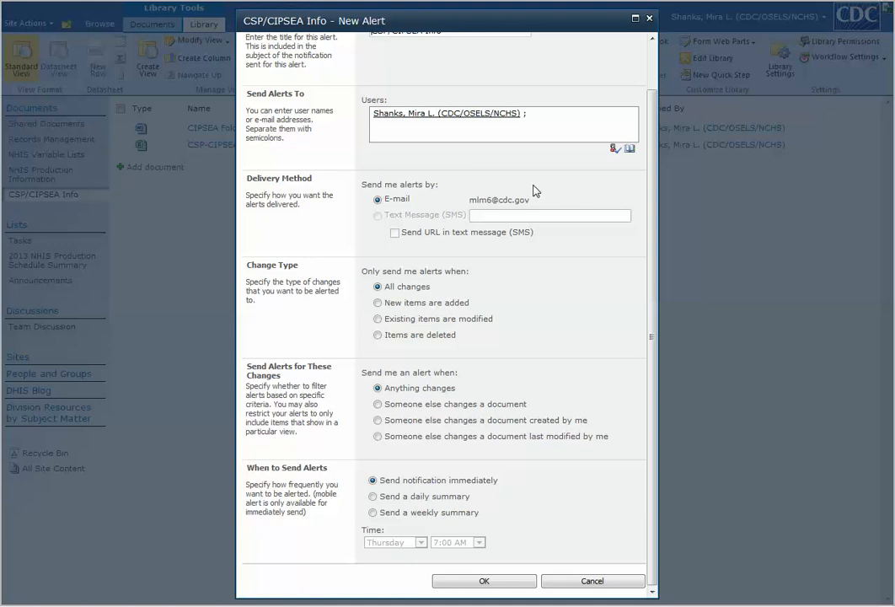
mouse_move(406, 337)
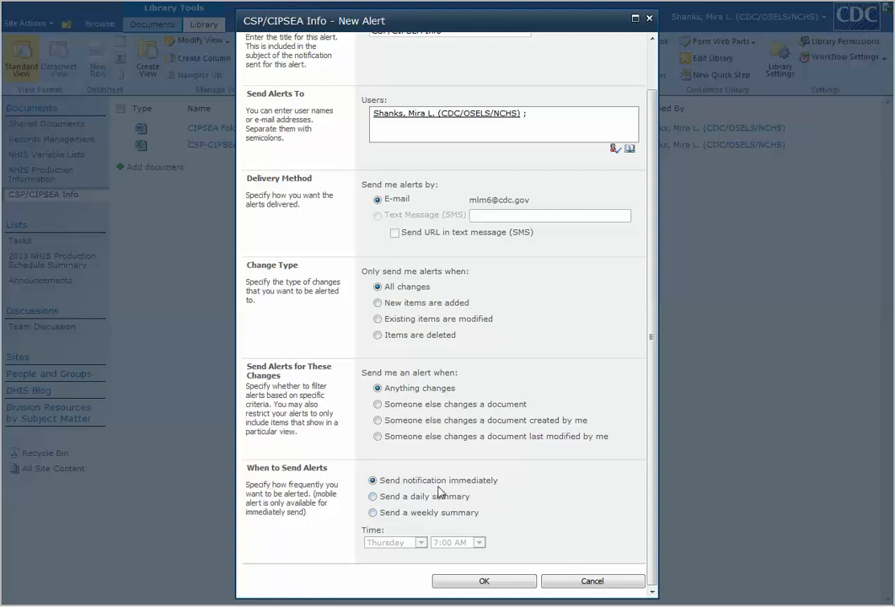
mouse_move(432, 526)
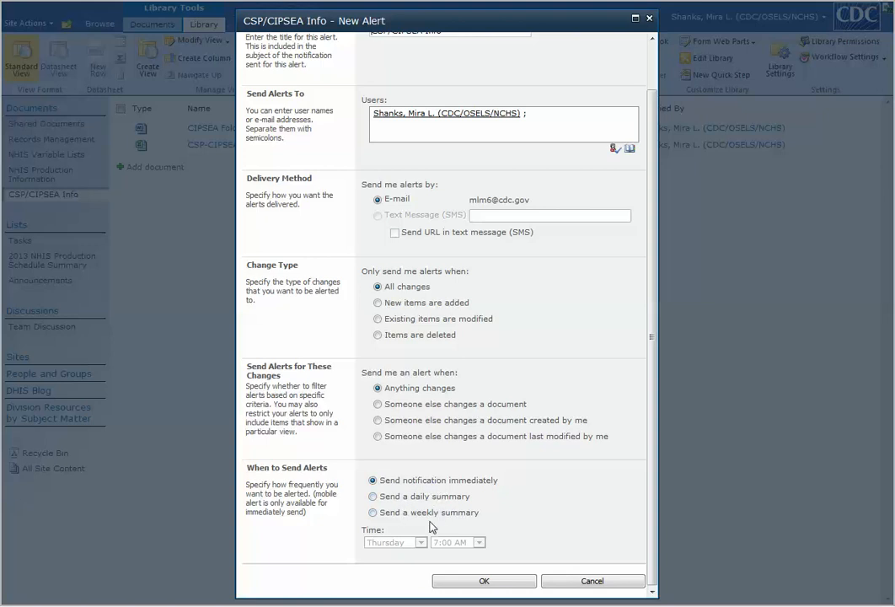
mouse_move(430, 554)
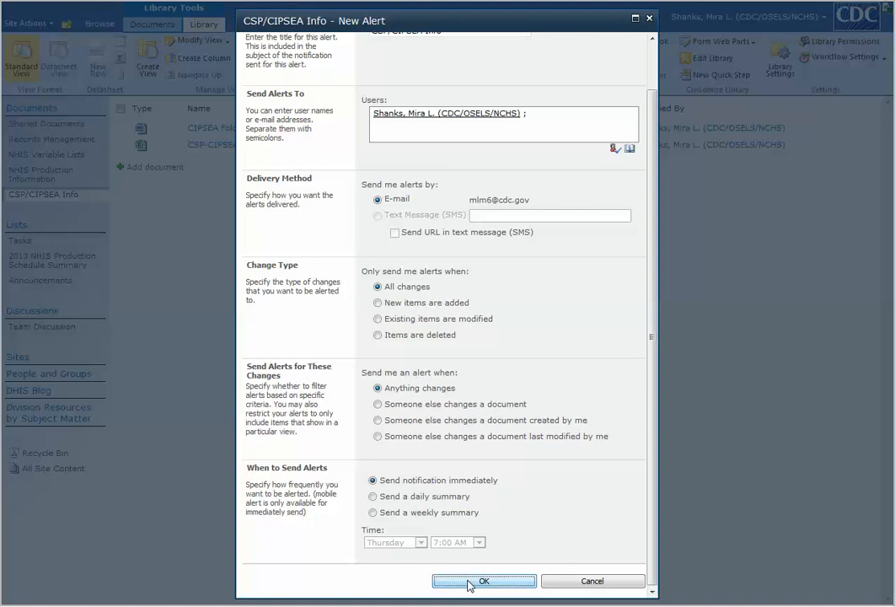
Step: Save the new alert and return to the division site's home page
left_click(482, 582)
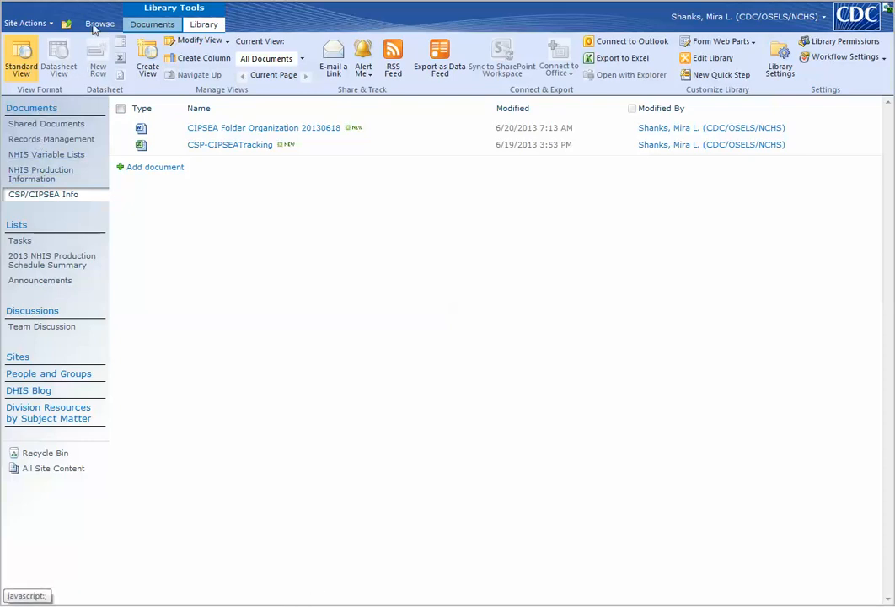
left_click(100, 24)
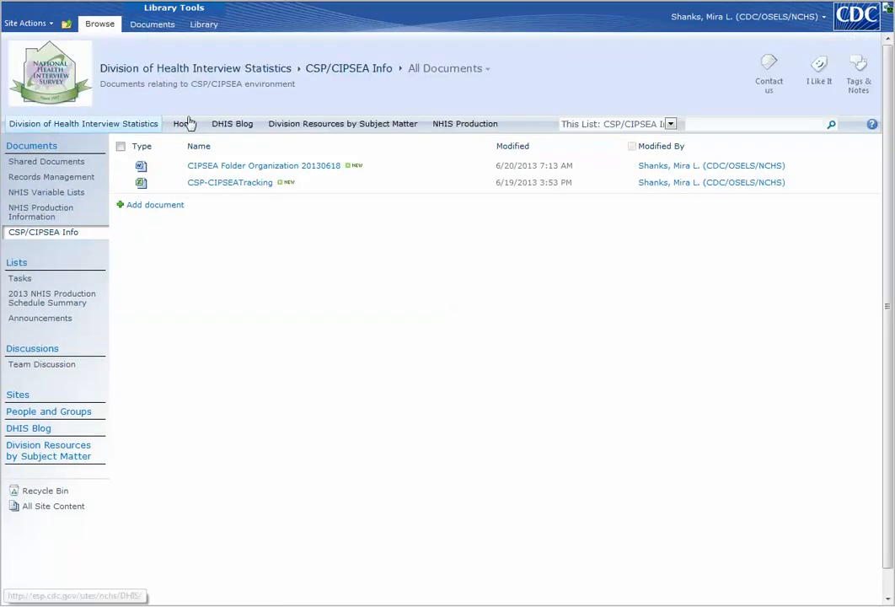
left_click(185, 123)
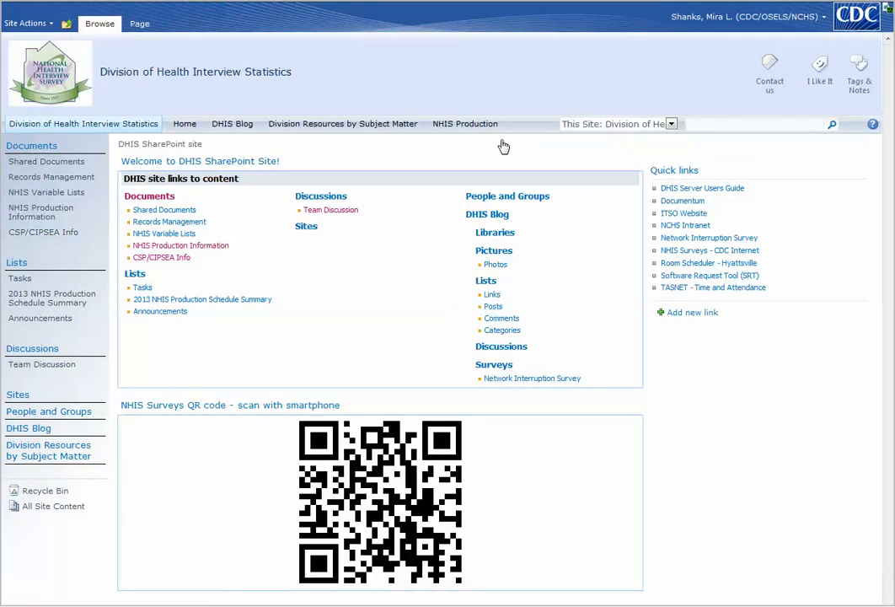